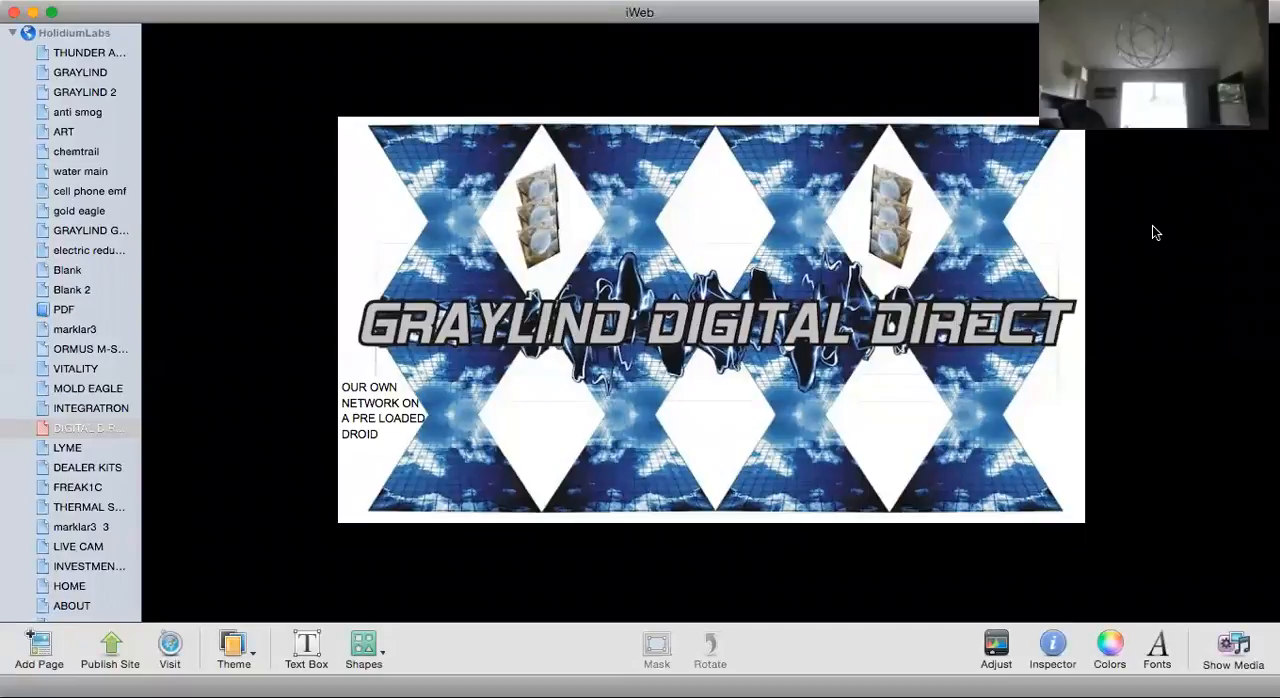
pyautogui.moveTo(1203, 172)
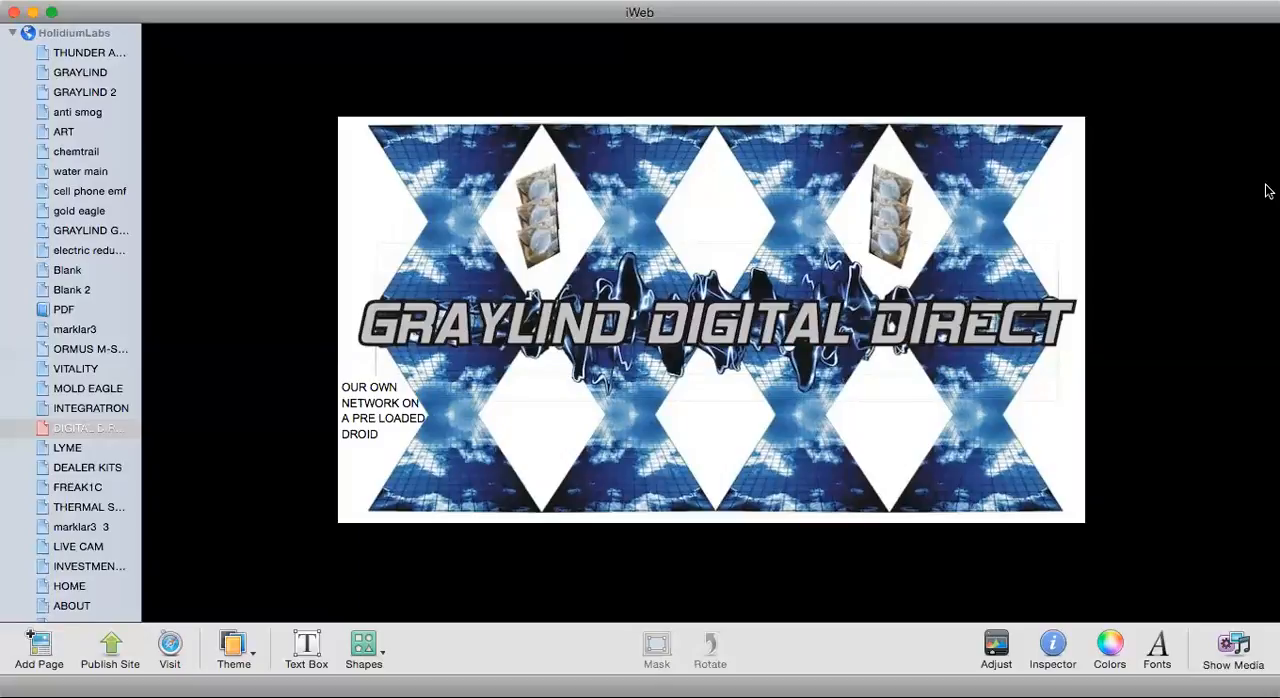
pyautogui.moveTo(1197, 118)
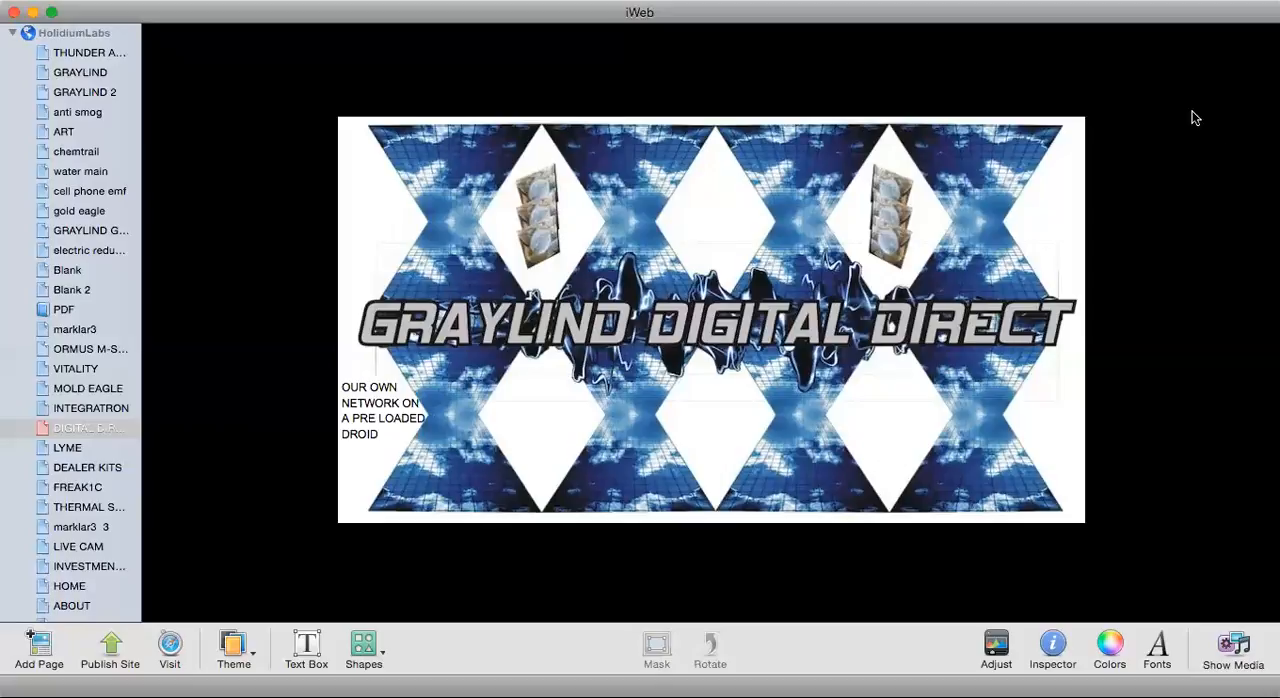
pyautogui.moveTo(1050, 70)
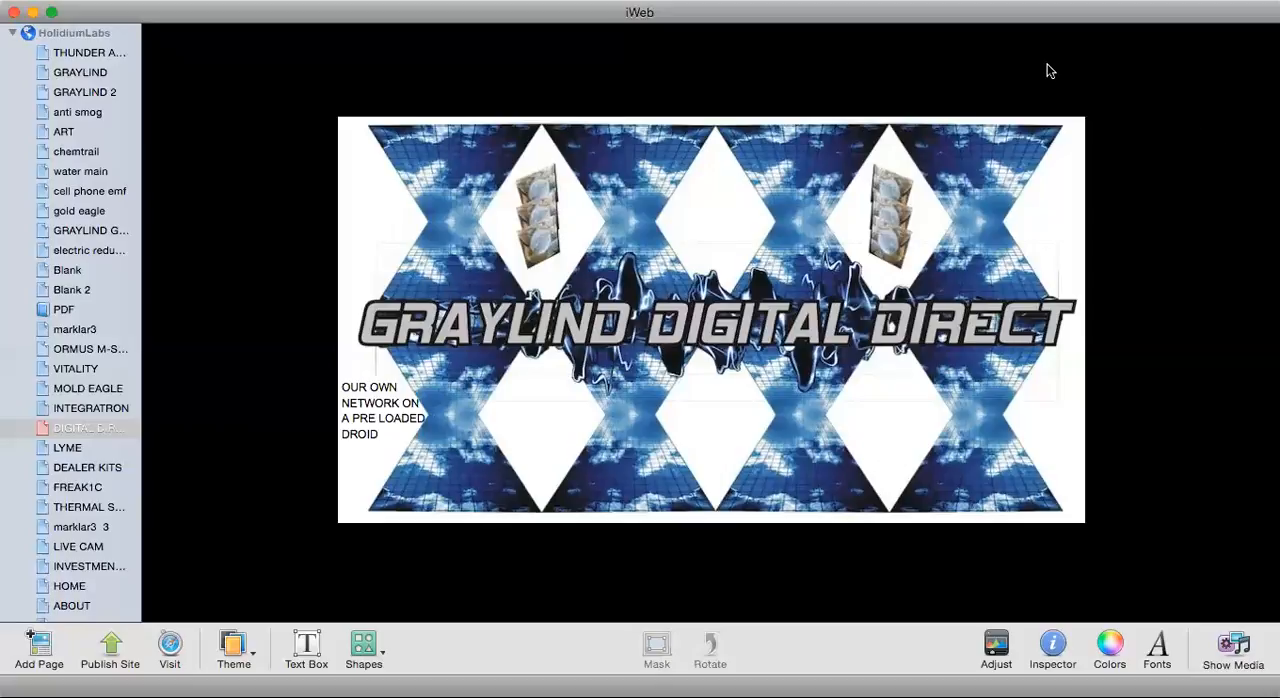